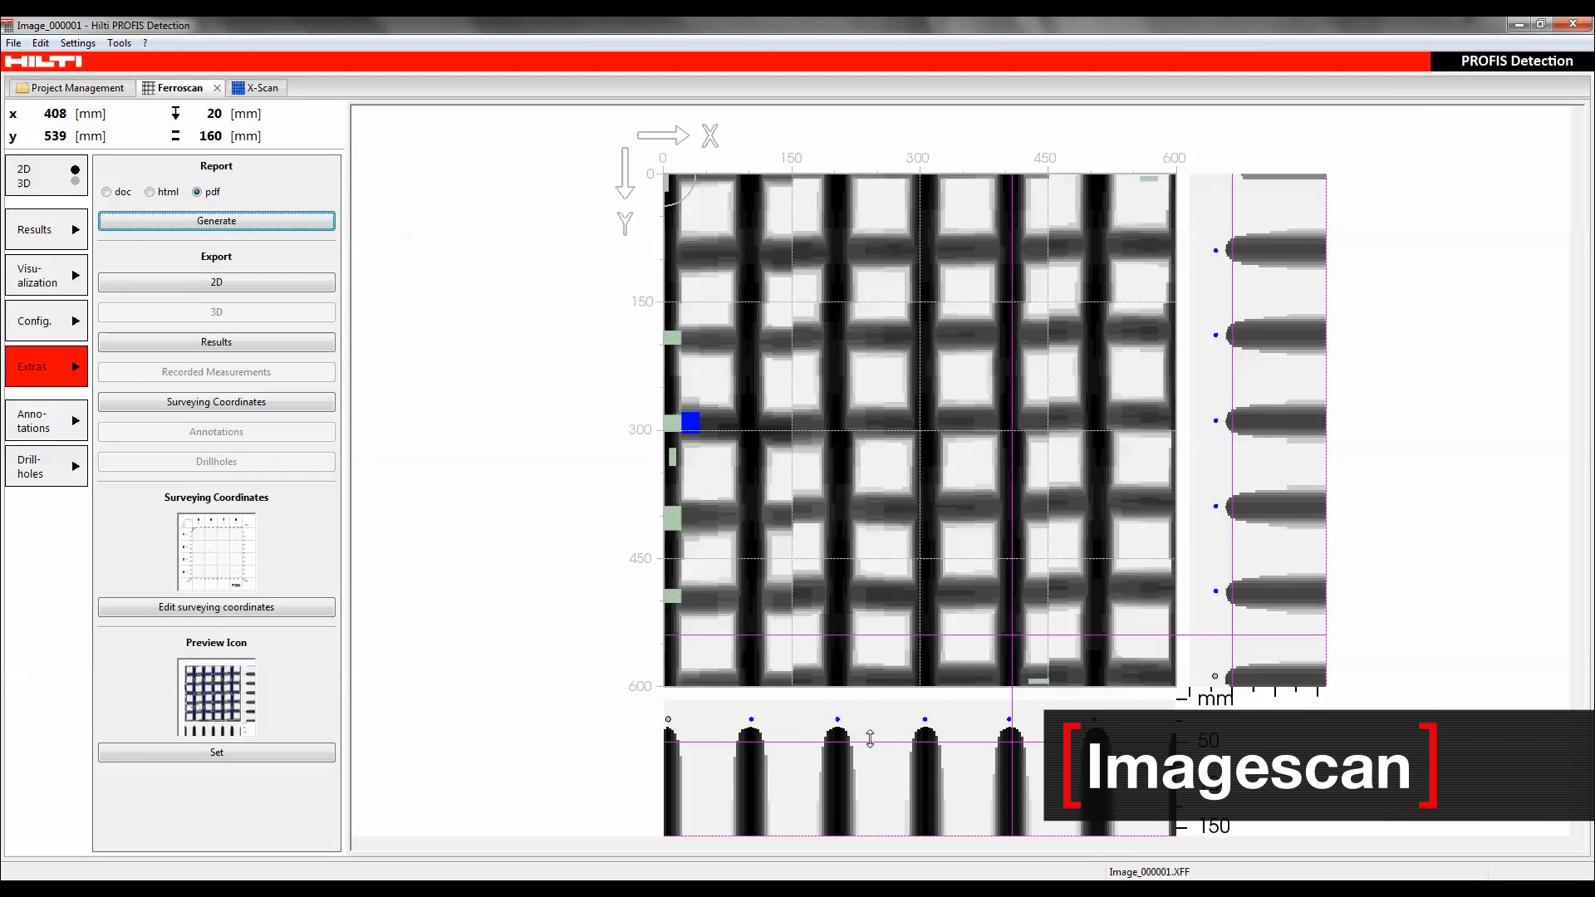
Step: Open the Quick_000002 Ferroscan file and show its cover statistics results
{"action": "left_click", "coordinate": [34, 229]}
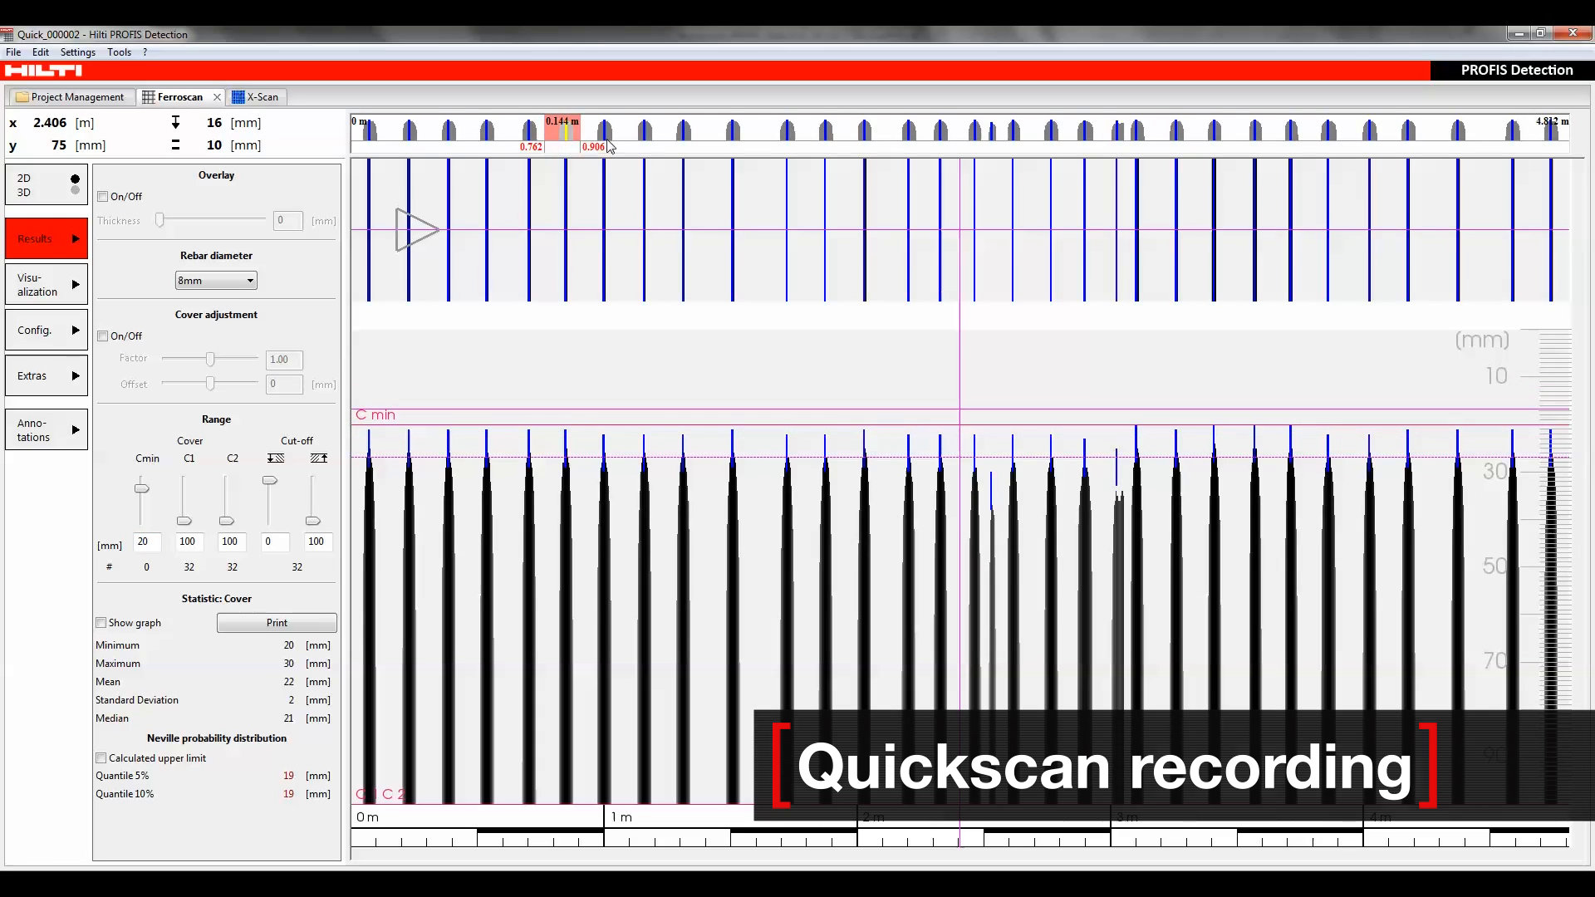
Step: Zoom the Quickscan to 0.762–2.045 m, then open the Double_layer_rebar_mat X-Scan
{"action": "left_click_drag", "start_coordinate": [564, 130], "coordinate": [824, 130]}
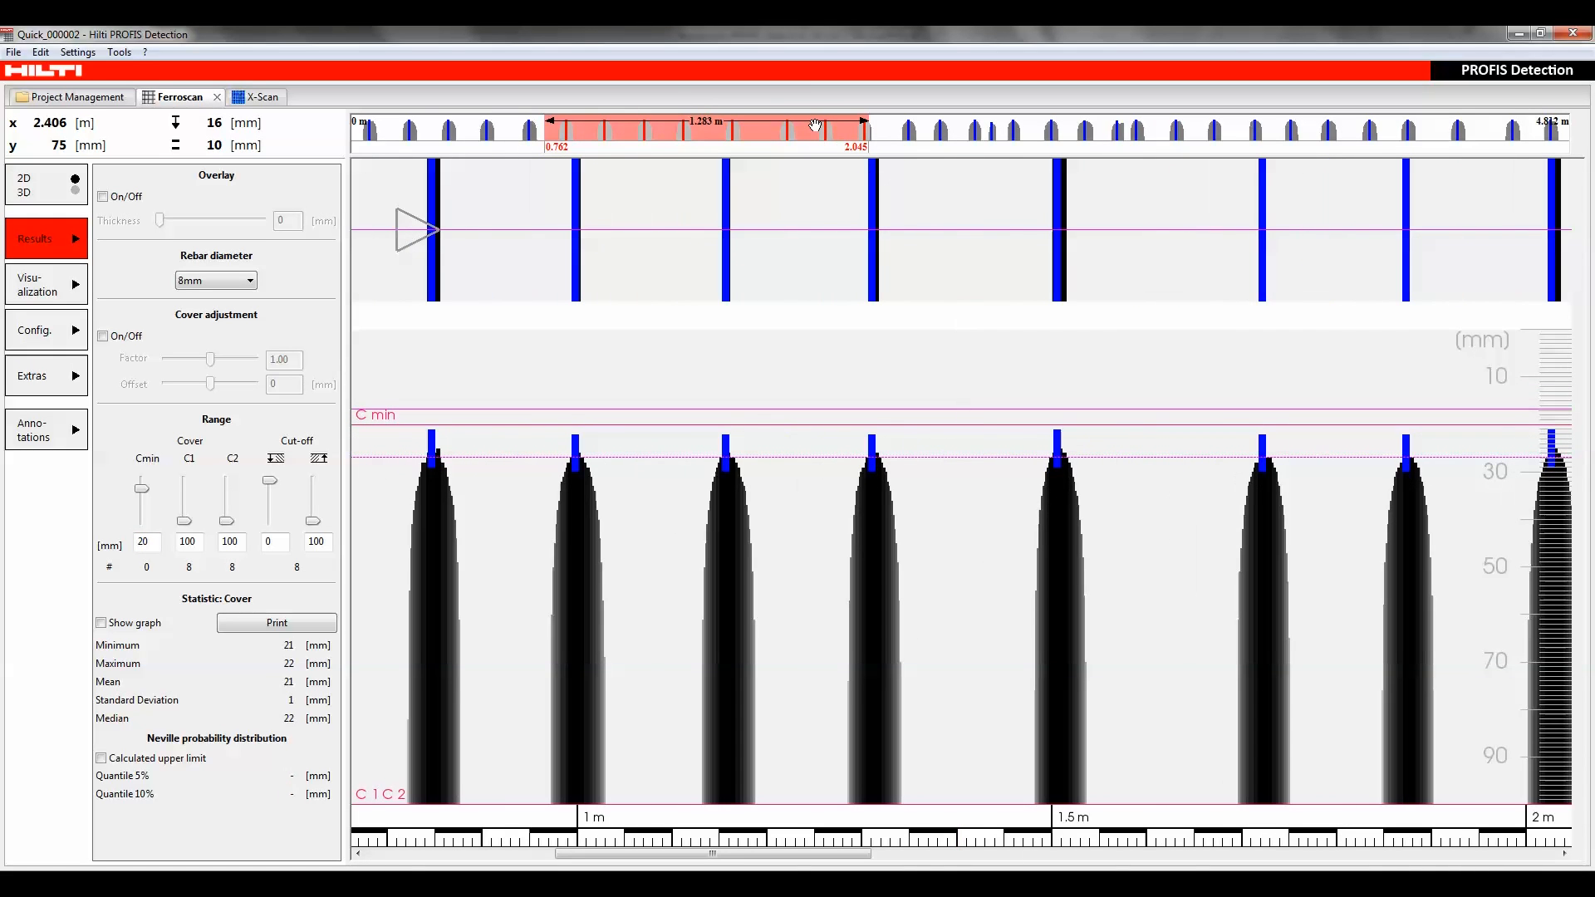
{"action": "left_click", "coordinate": [249, 88]}
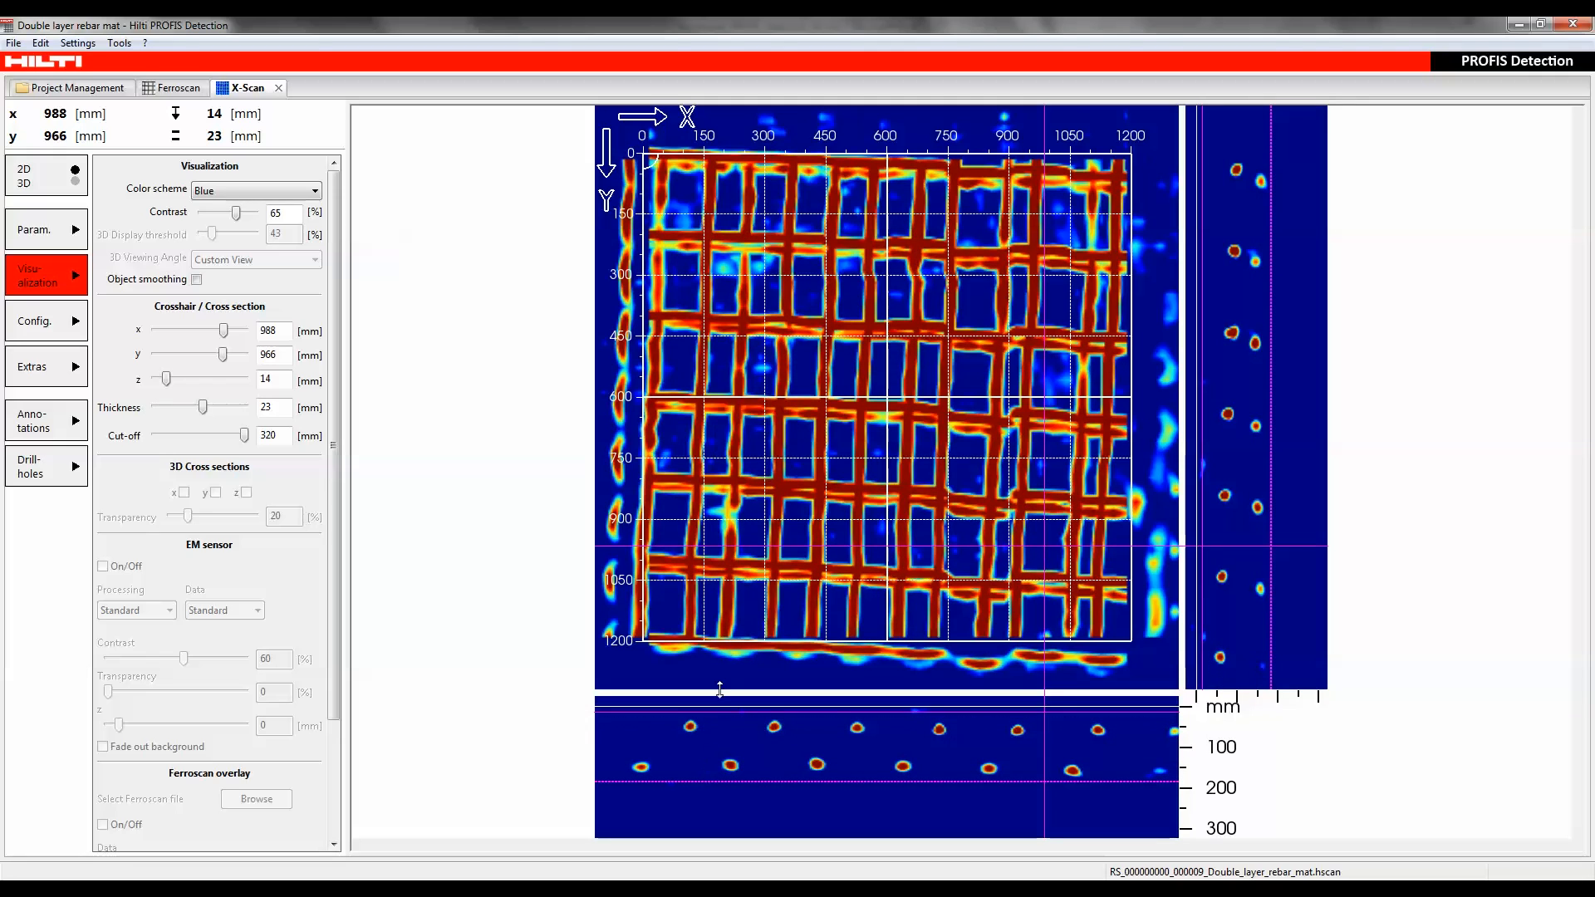
Step: Open Wall.hscan with EM X data and Wall.XFF overlay in 3D, showing the drillhole list
{"action": "left_click", "coordinate": [74, 183]}
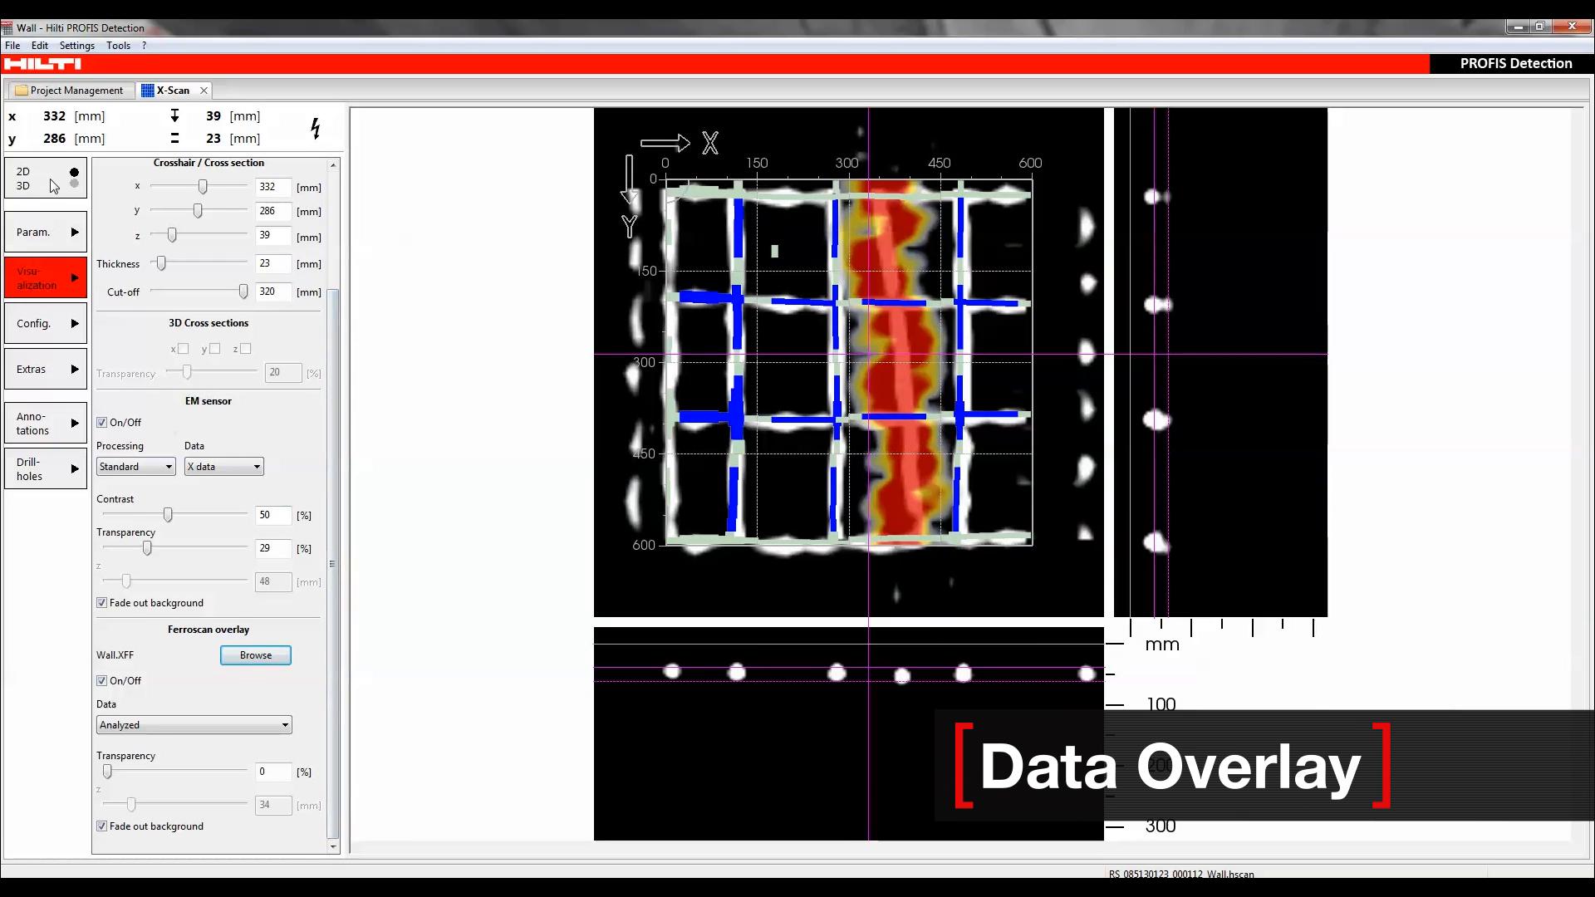
{"action": "left_click", "coordinate": [73, 184]}
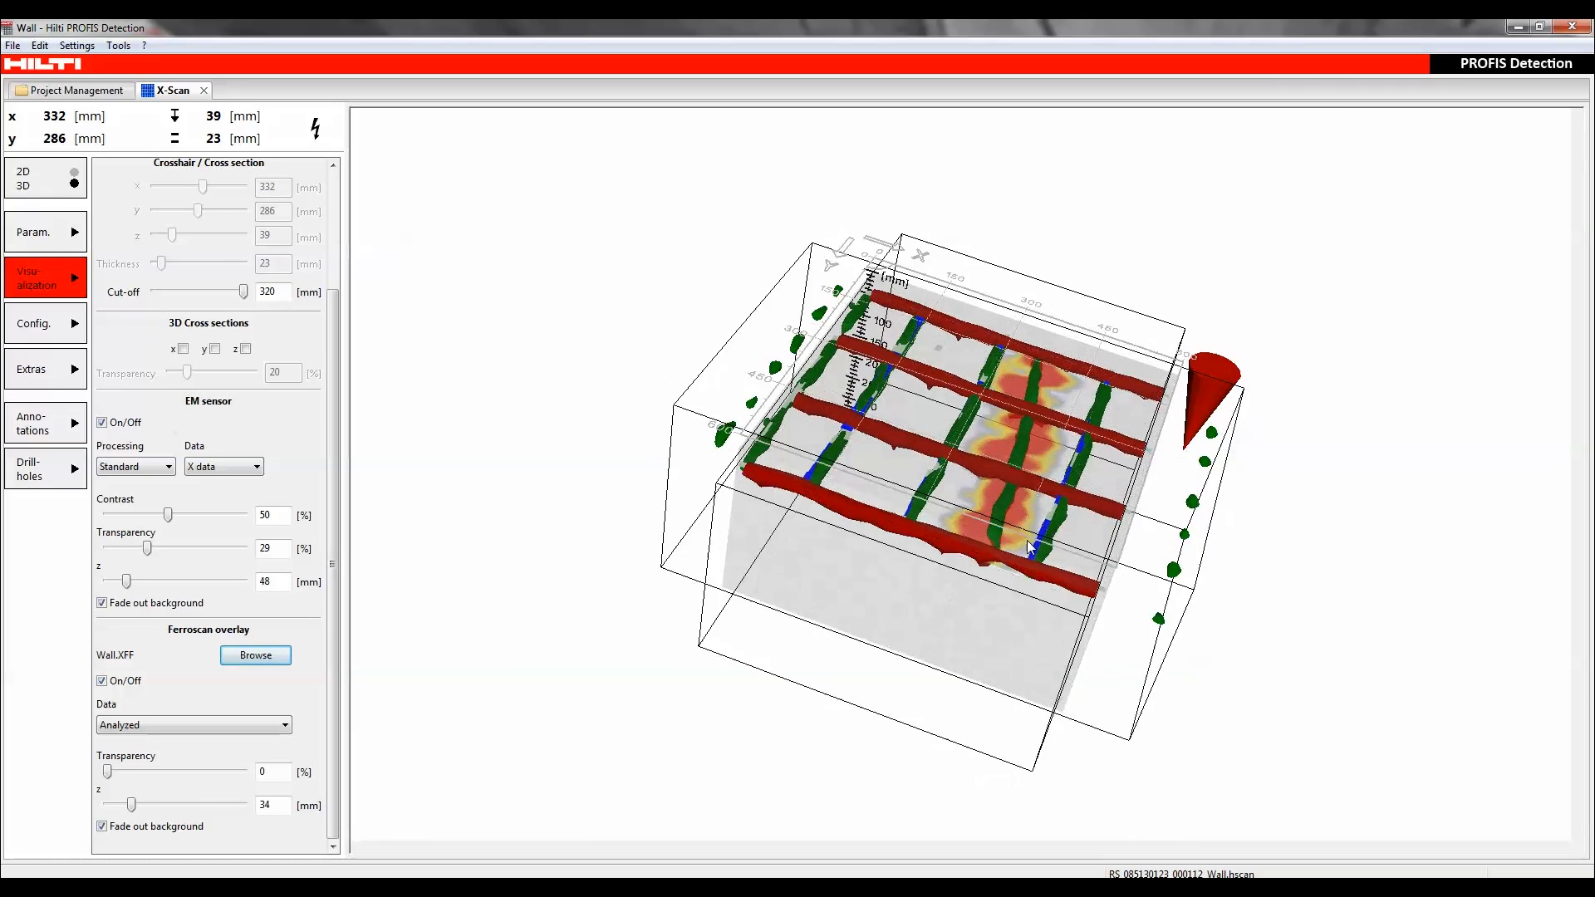
{"action": "left_click", "coordinate": [40, 468]}
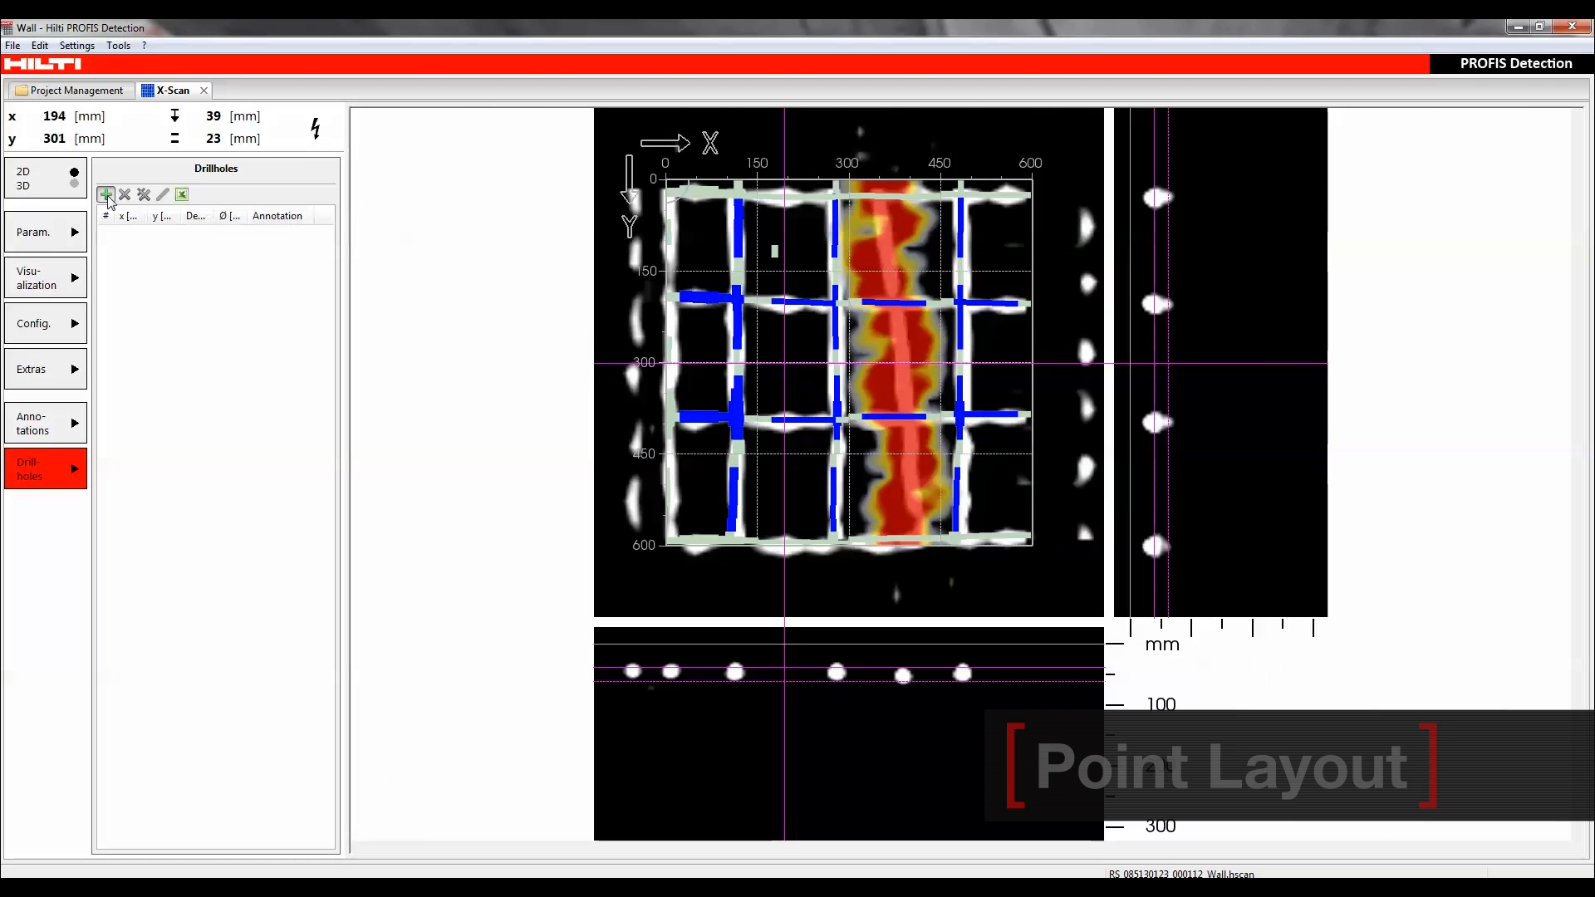
Step: Add a 104 mm drill hole annotated 'Diamond core bit DD-B 102/430+ H4S (4-1/4" / 17")'
{"action": "left_click", "coordinate": [107, 194]}
{"action": "type", "text": "10"}
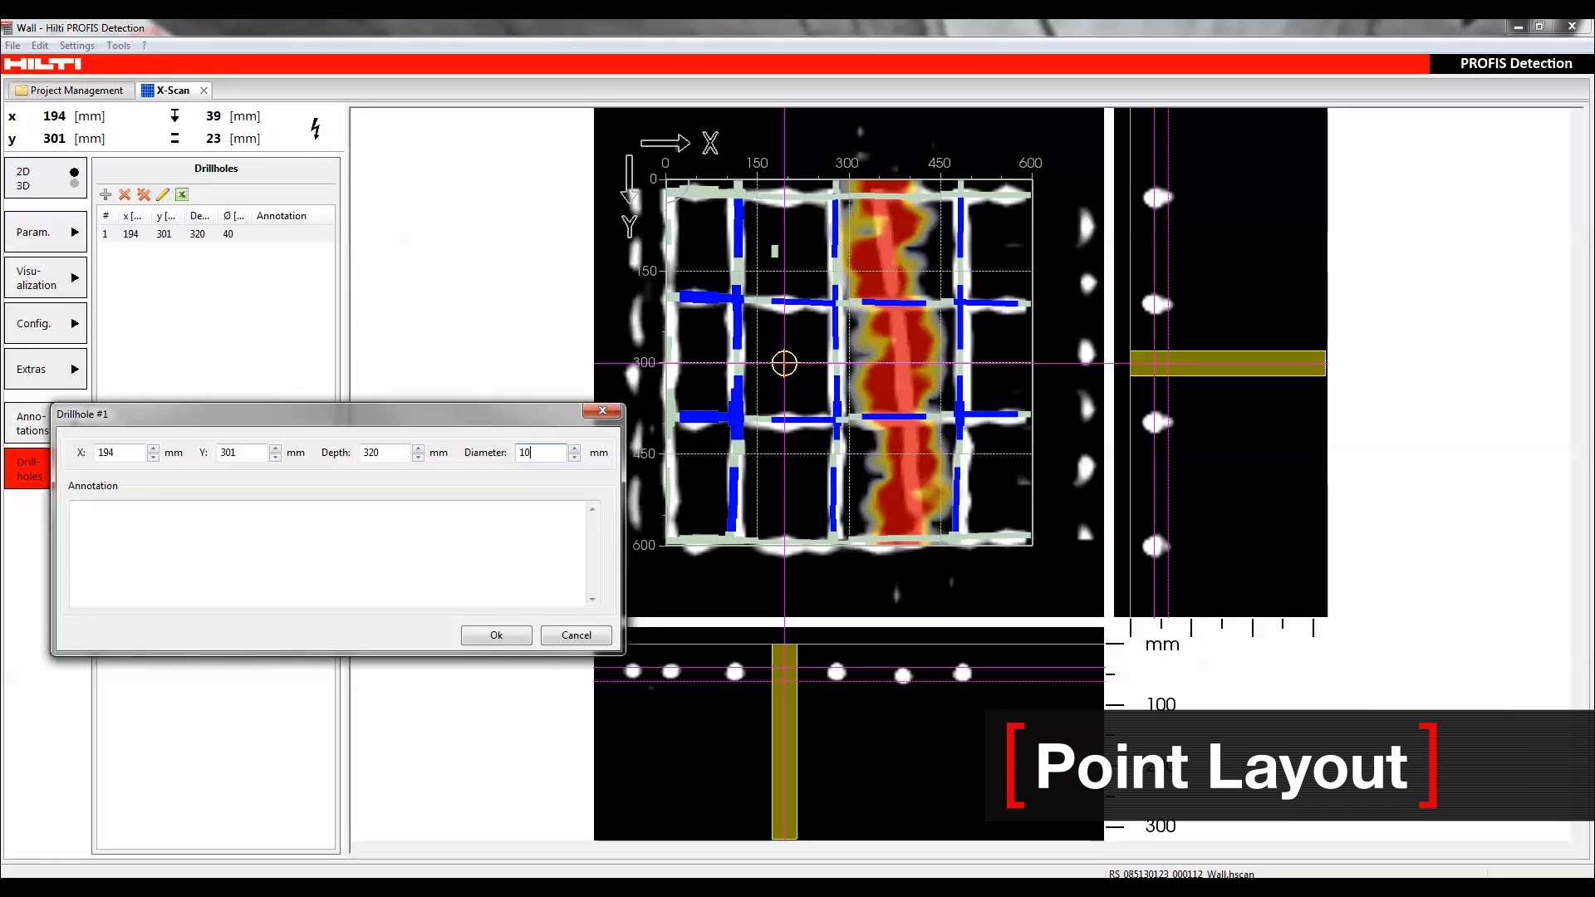
{"action": "type", "text": "4"}
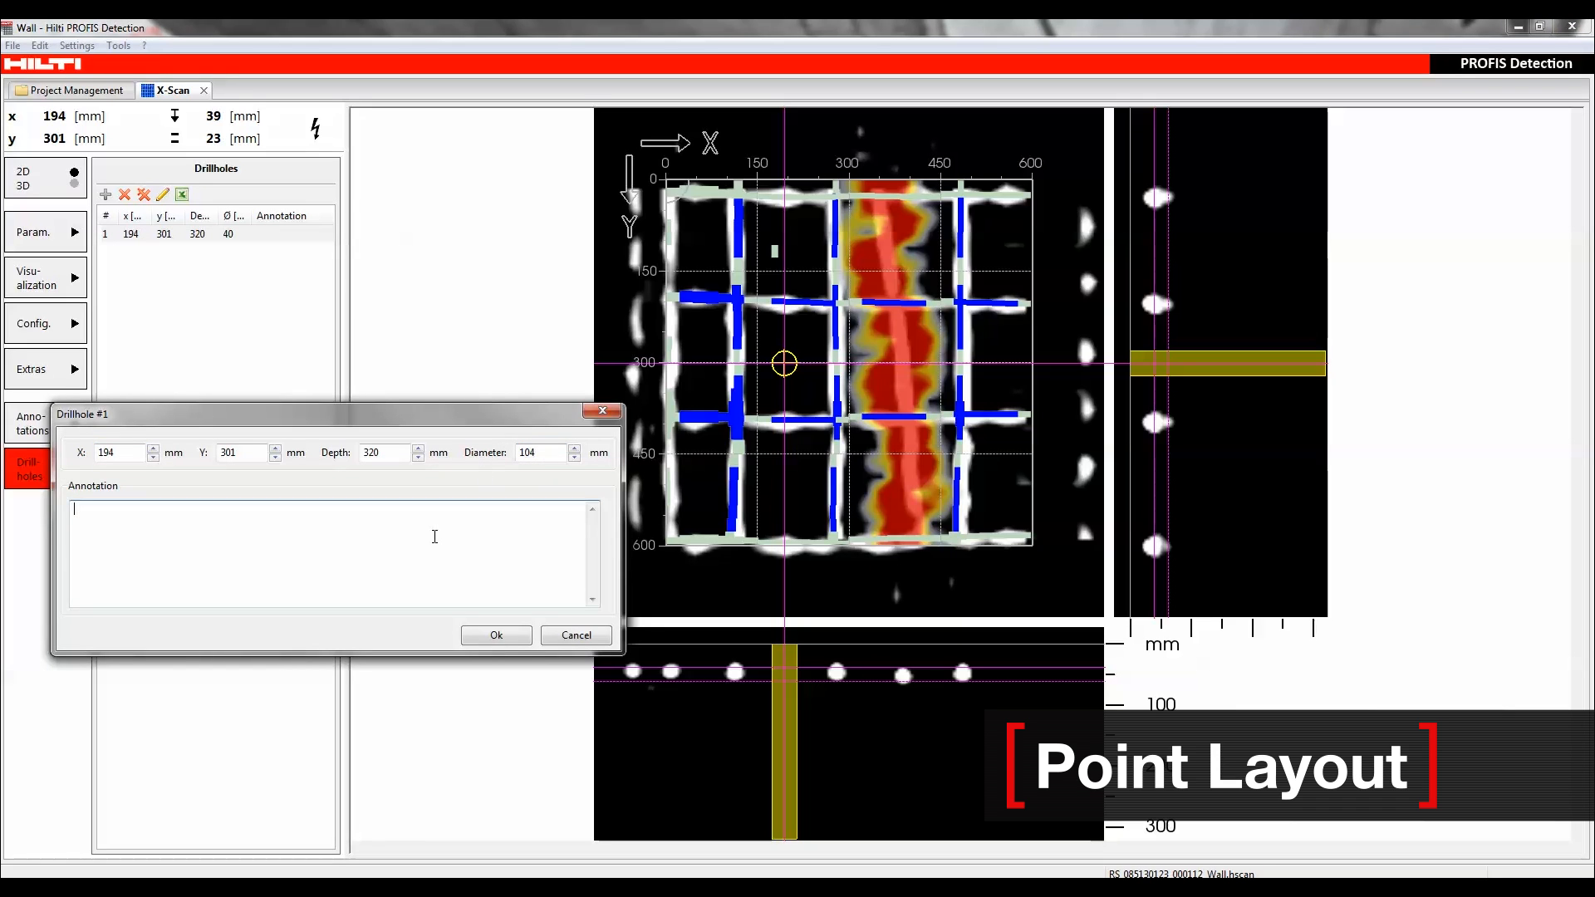
{"action": "type", "text": "Diamond core bit DD-B 102/430+ H4S (4-1/4\" / 17\")"}
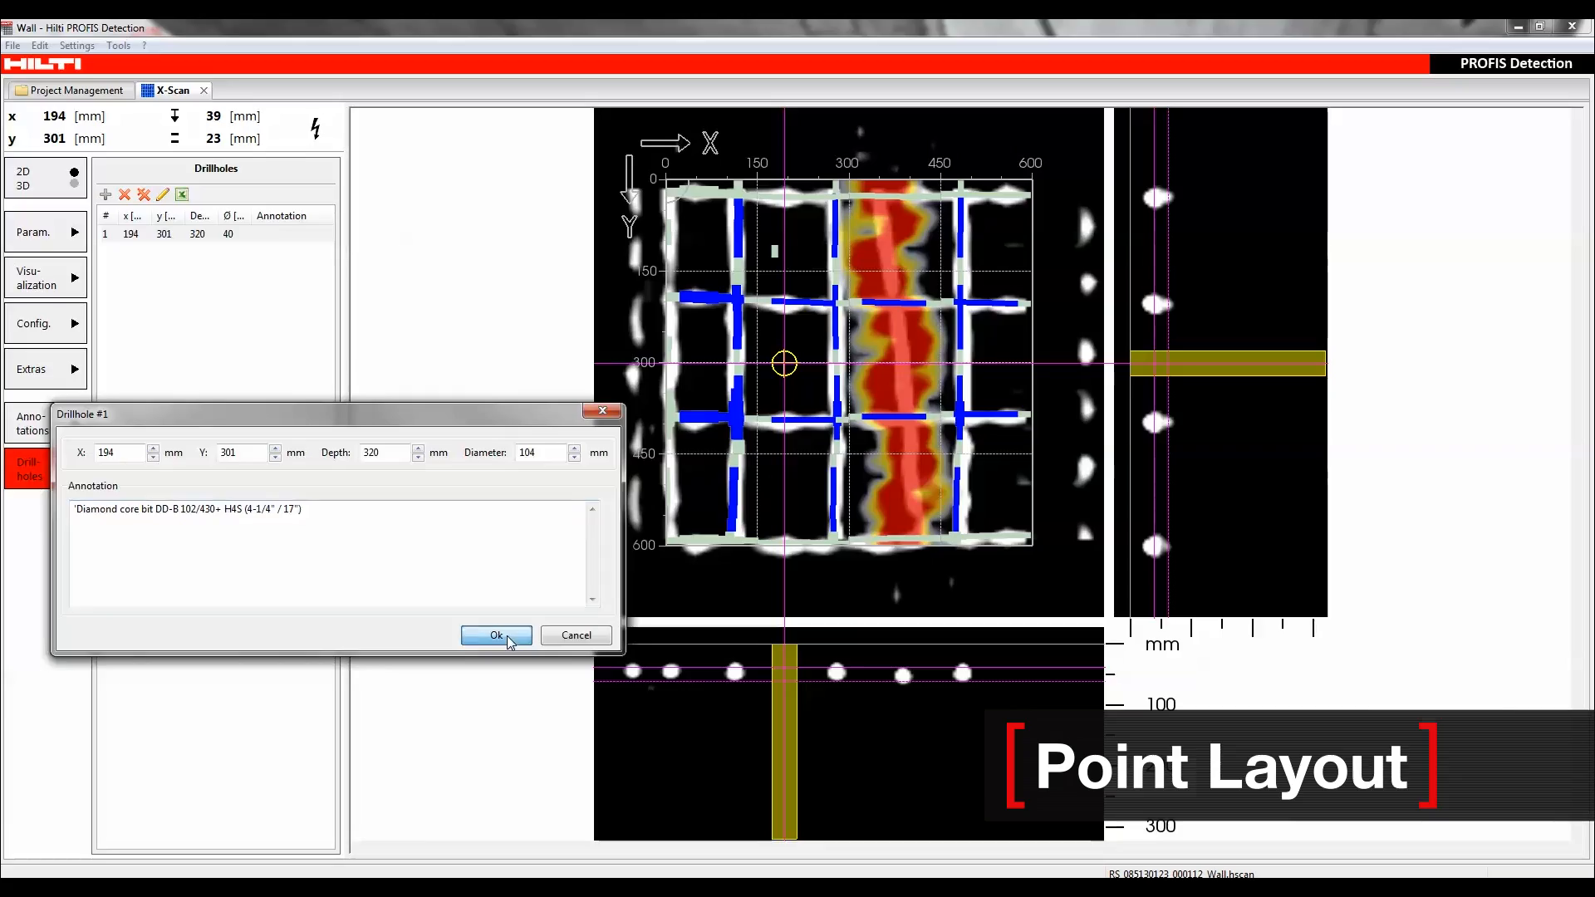
{"action": "left_click", "coordinate": [496, 635]}
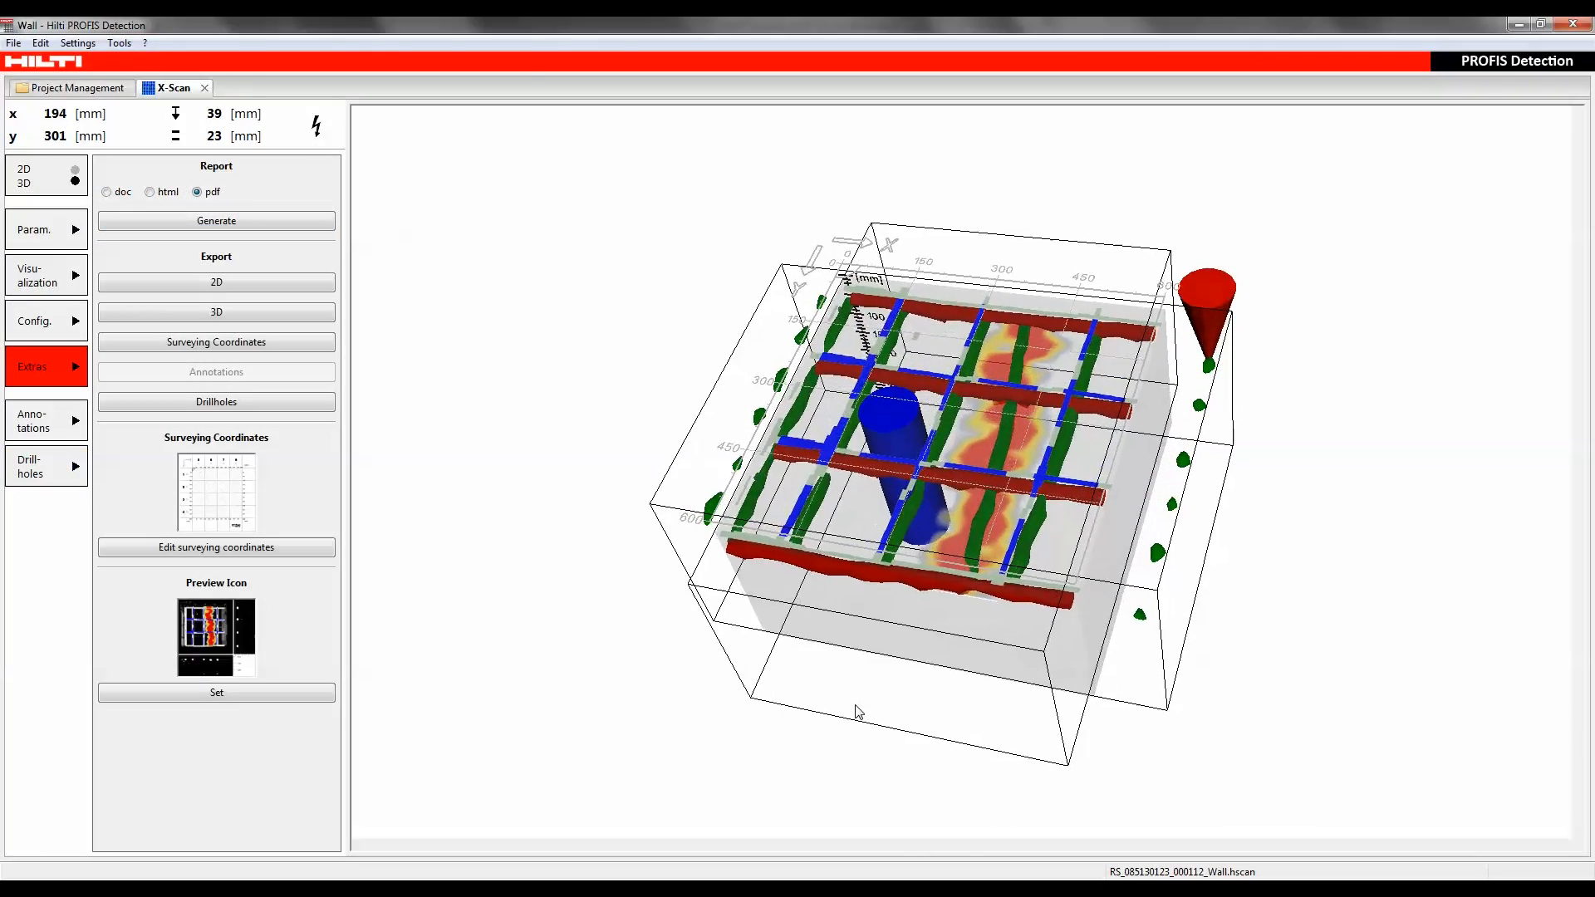